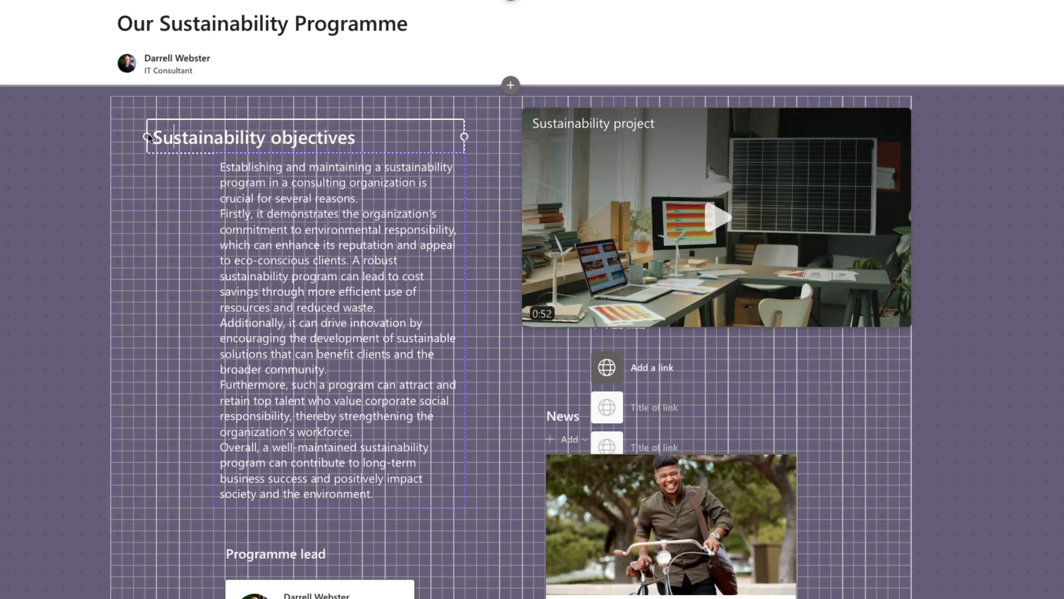
- Resize the Sustainability objectives text block to span the full left column width
click(337, 330)
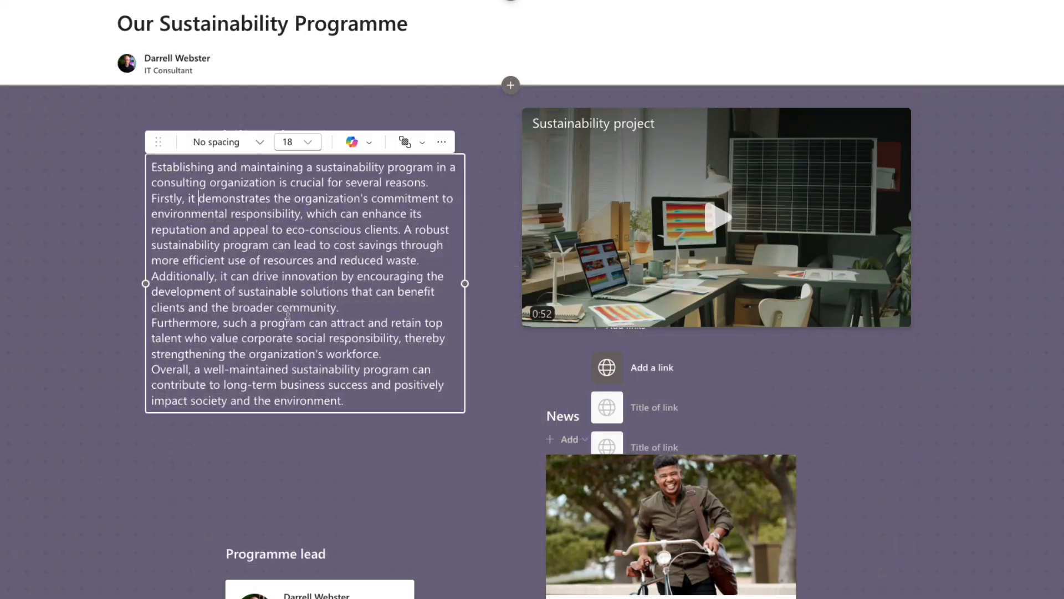
click(466, 427)
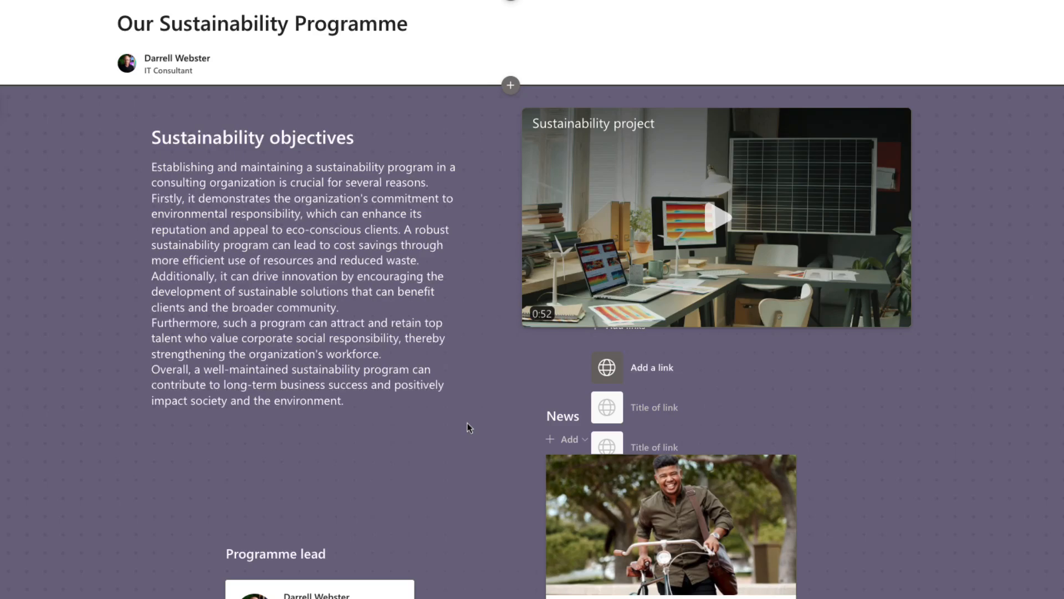
mouse_move(170, 436)
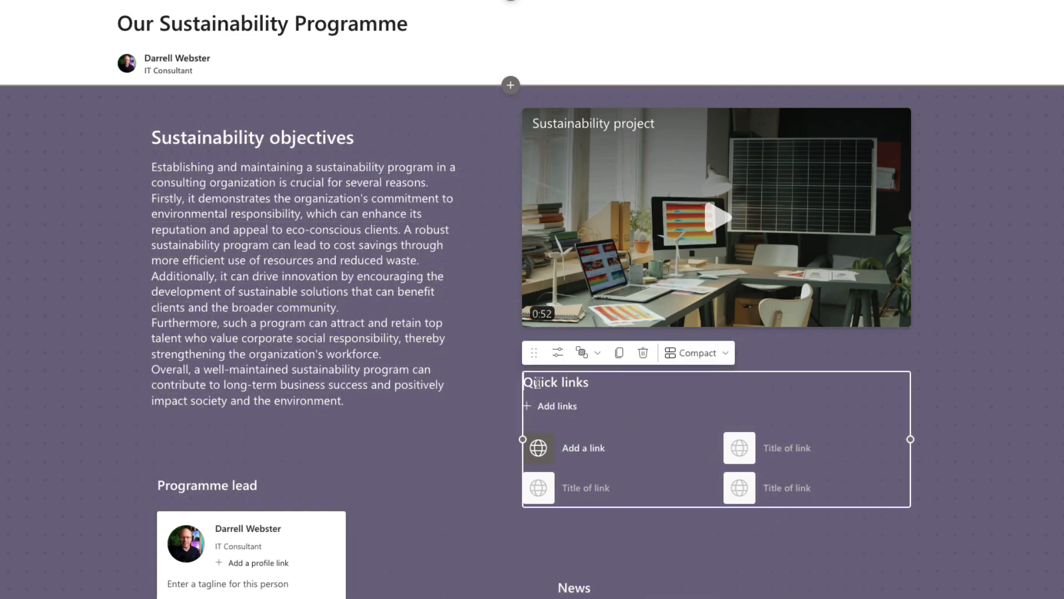
- Retitle the Quick links section 'Related resources' and begin adding a second link
text(Related)
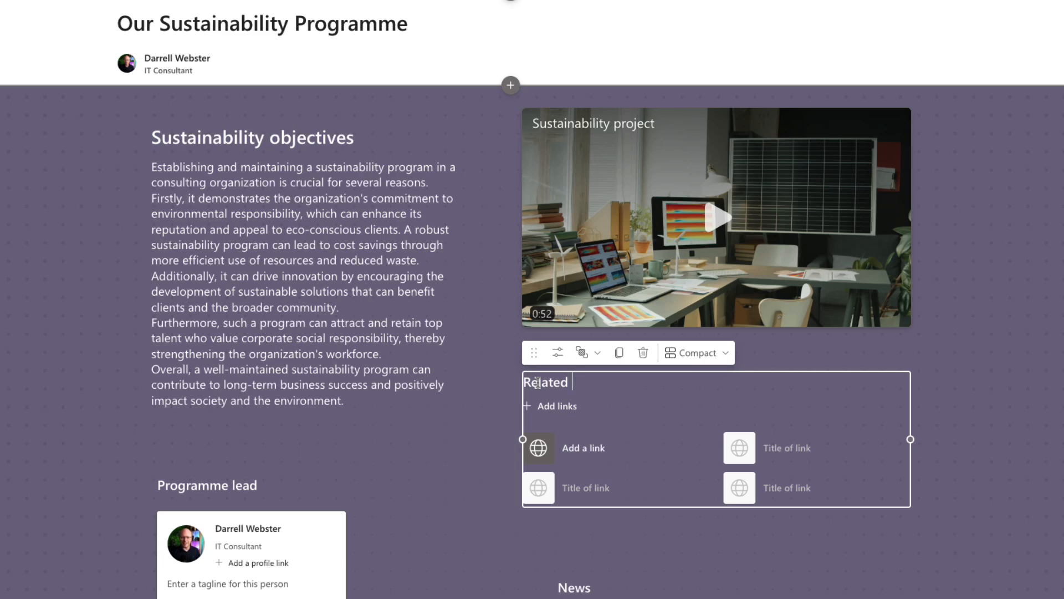
text(resourc)
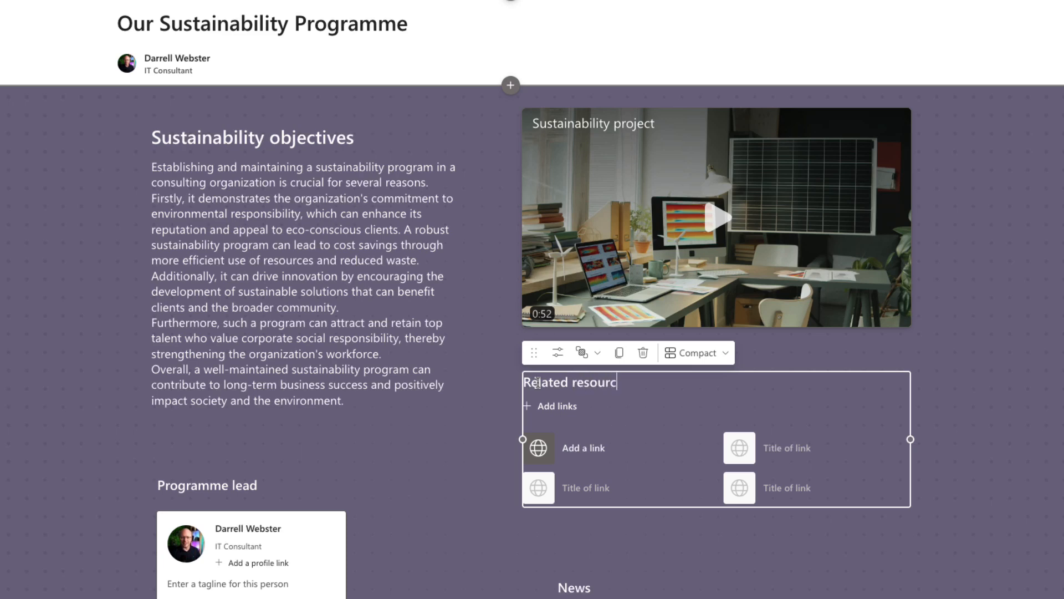
text(es)
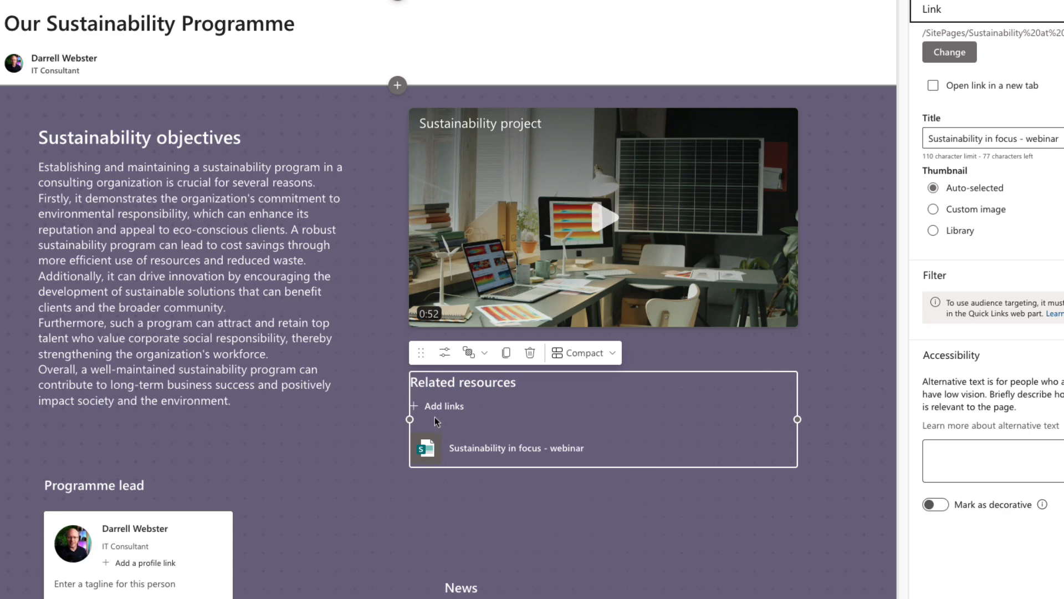
click(947, 52)
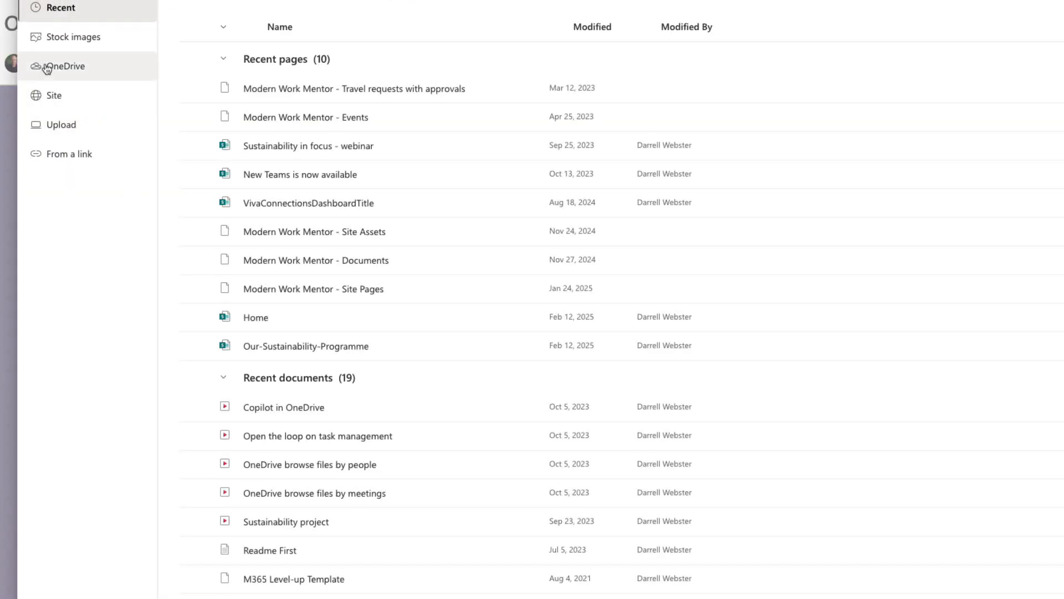
- Browse the site's files and choose Teams Premium vs Teams Copilot.docx as the next link
click(55, 96)
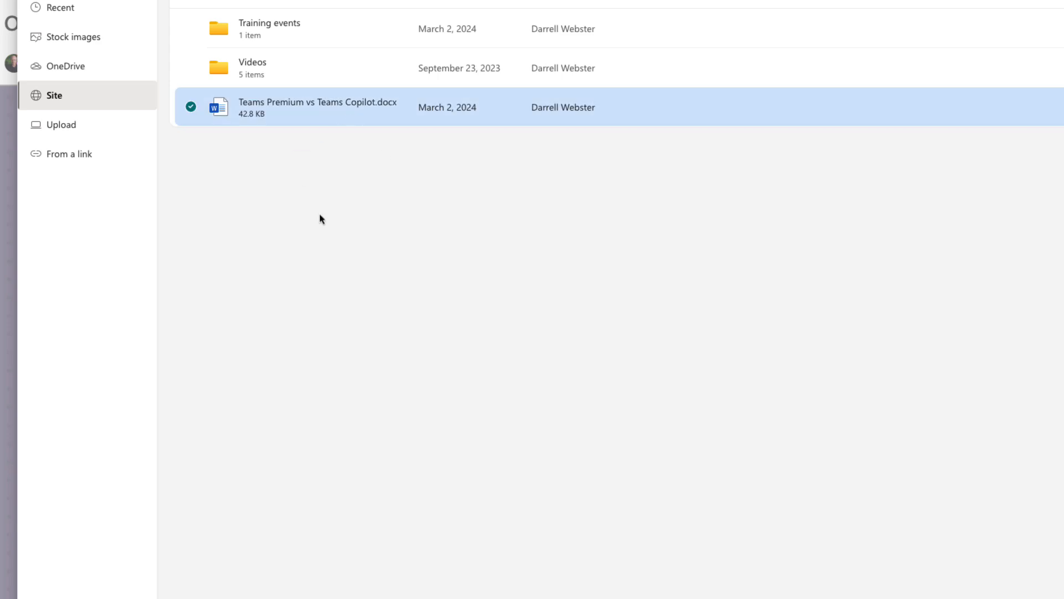
mouse_move(321, 219)
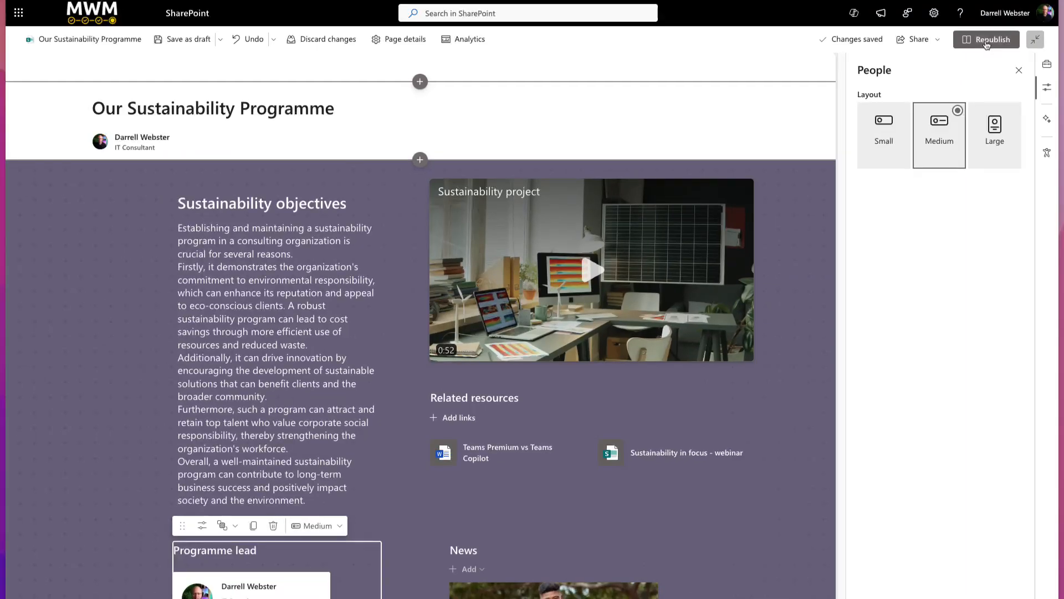
- Dismiss the People property pane and republish the page with both Related resources links
click(1017, 70)
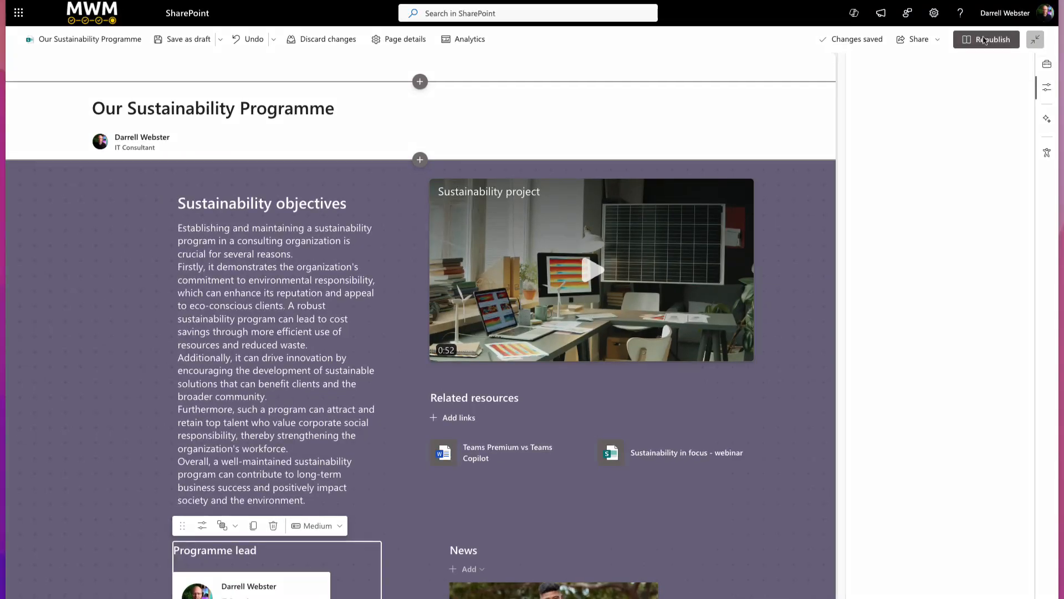
click(991, 39)
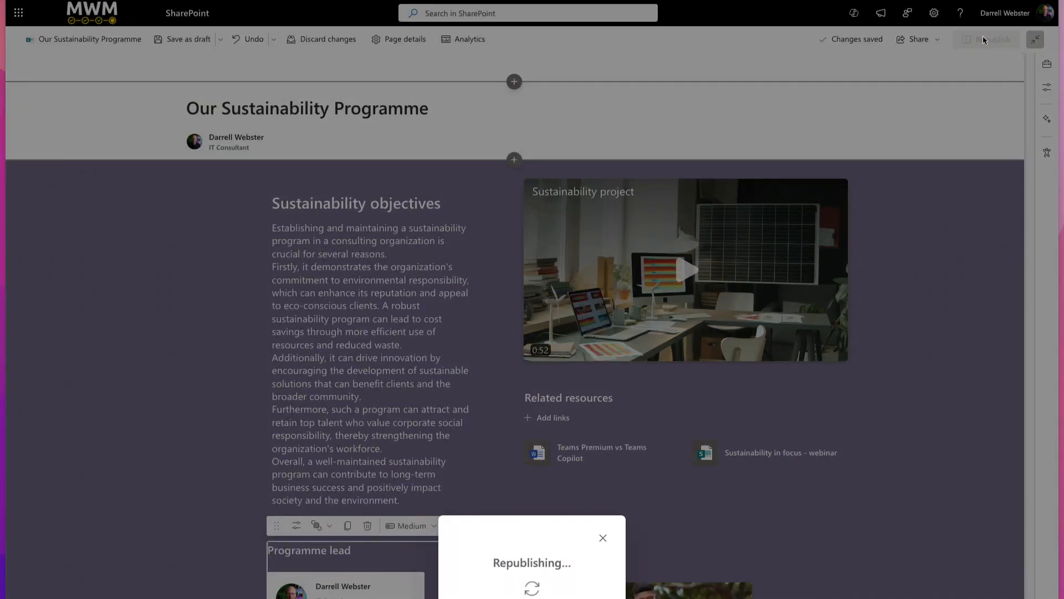